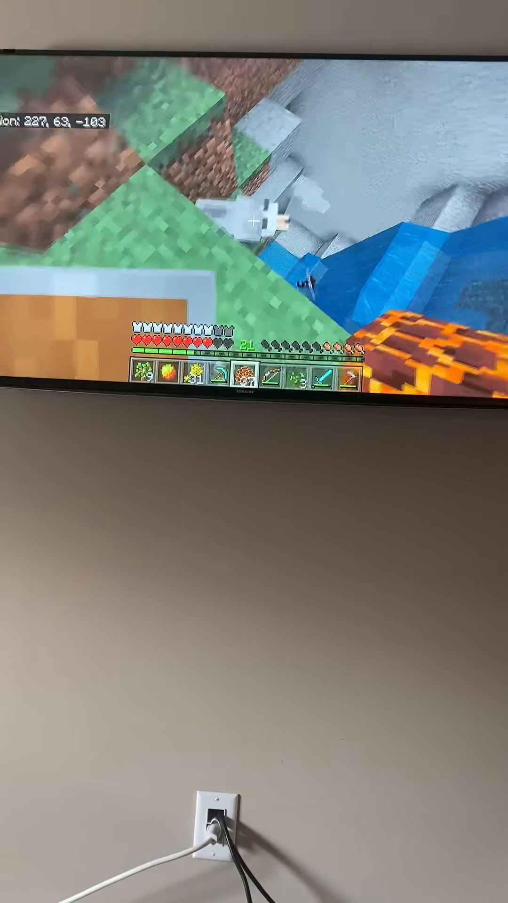
- Check the inventory briefly and return to the game to compose a chat message
key("e")
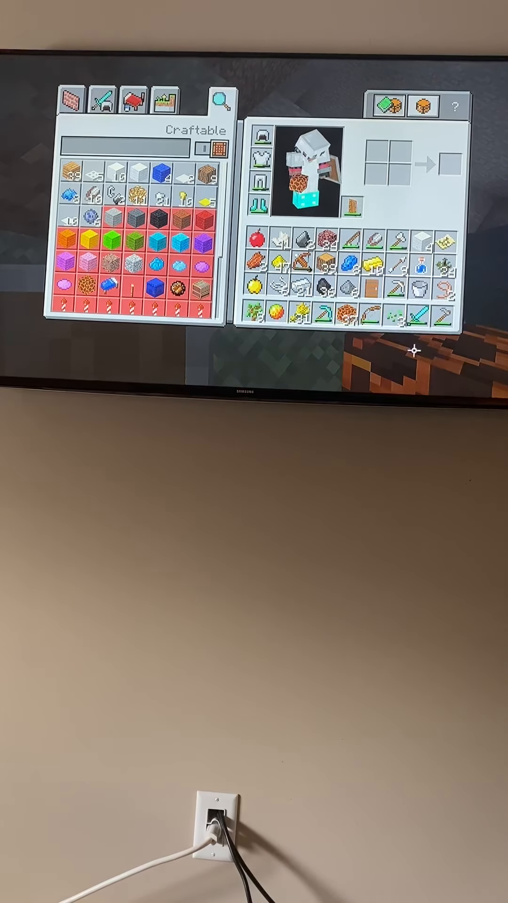
key("Escape")
type("W")
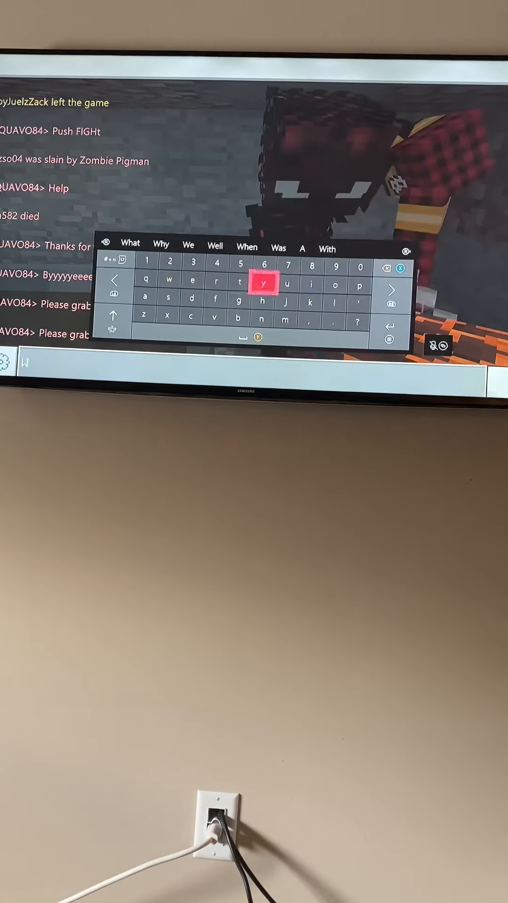
- Post the chat message 'Will pay' and return to the world
left_click(393, 286)
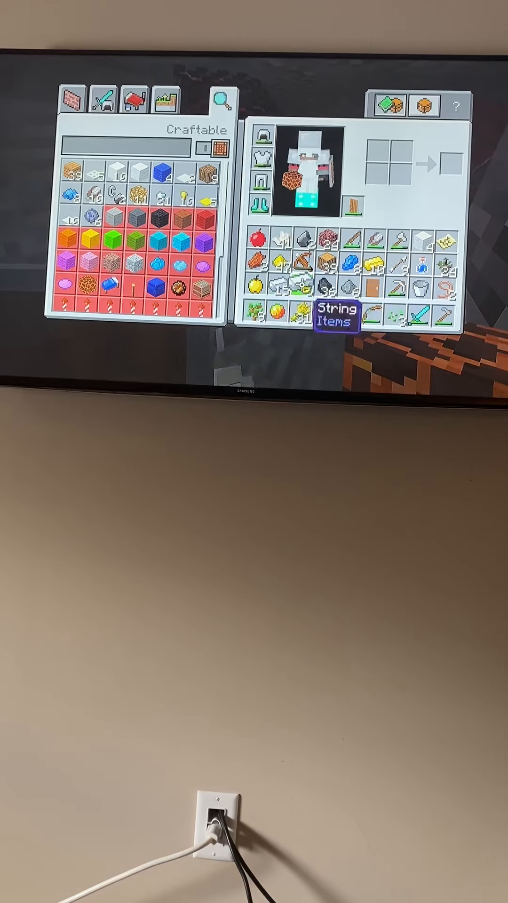
key("Escape")
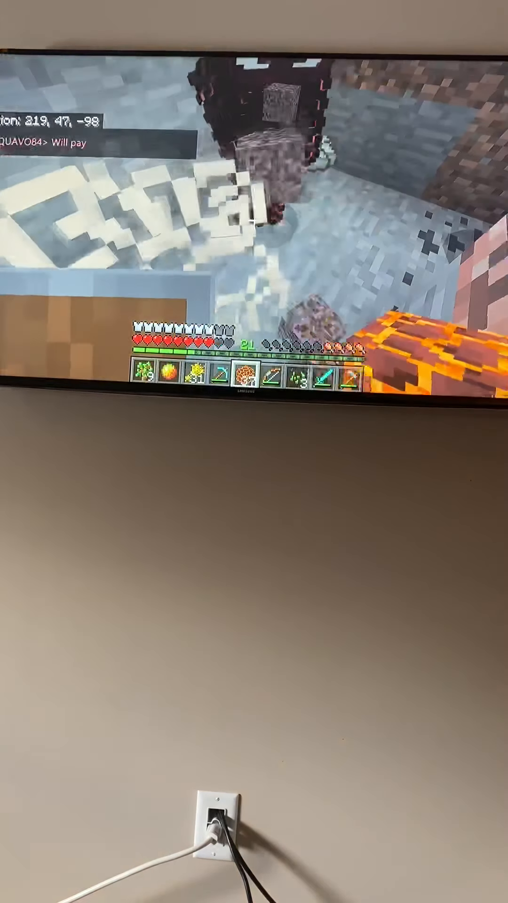
- Check the inventory for soul sand and place a door and pale block in the hotbar
key("e")
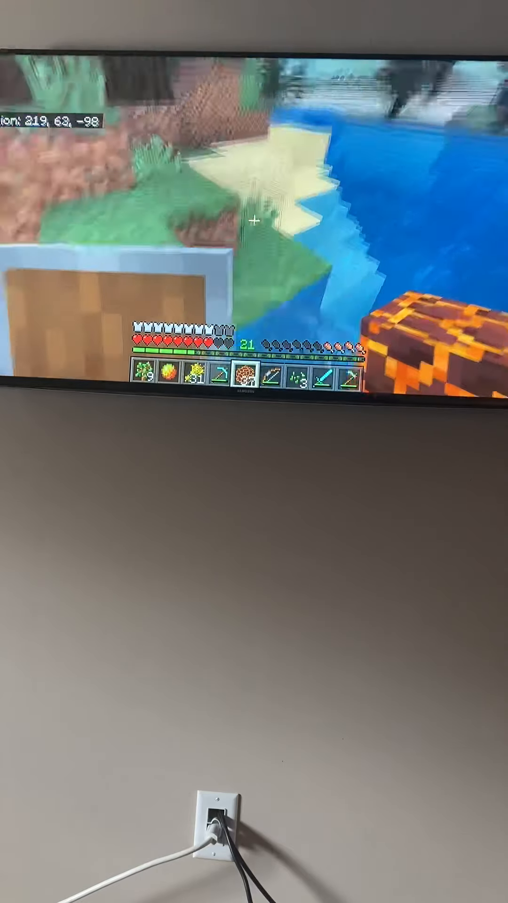
key("e")
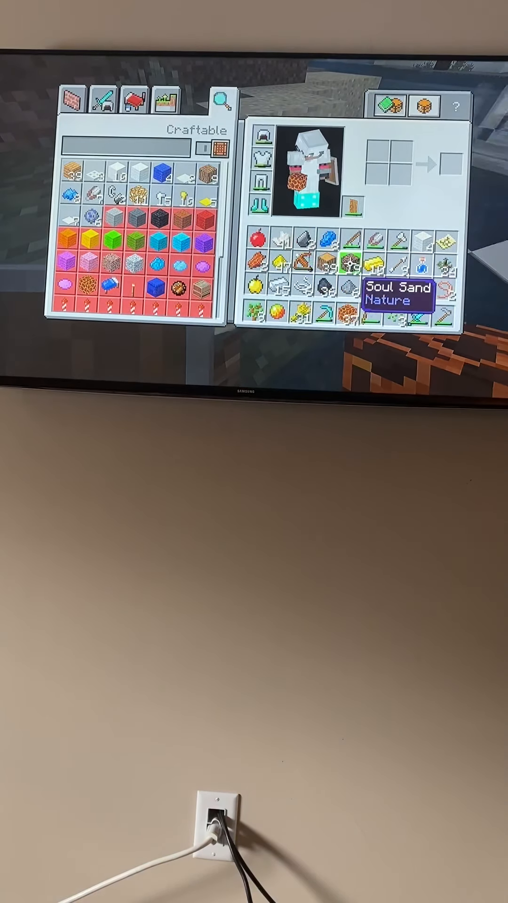
mouse_move(374, 284)
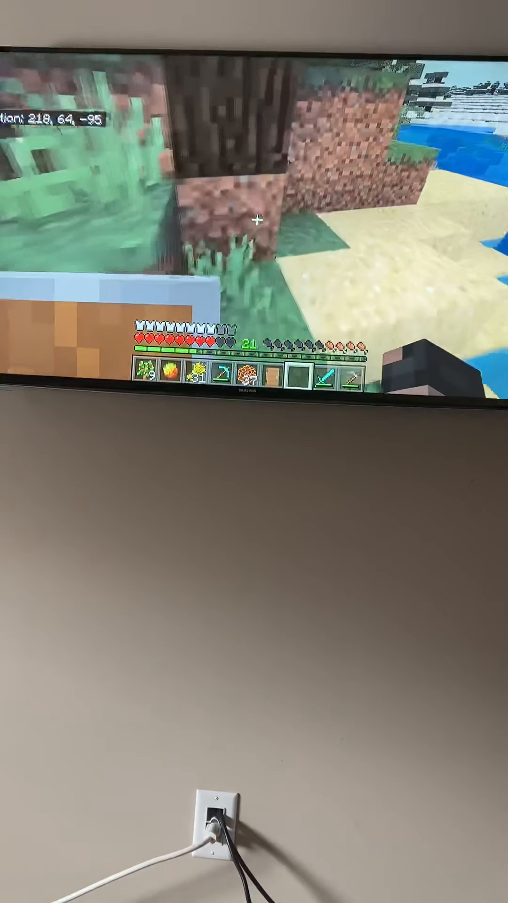
key("e")
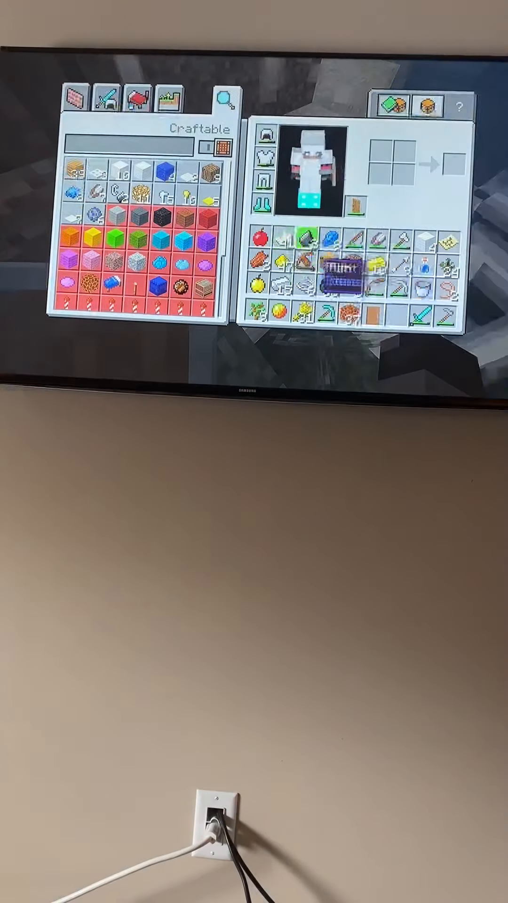
key("Escape")
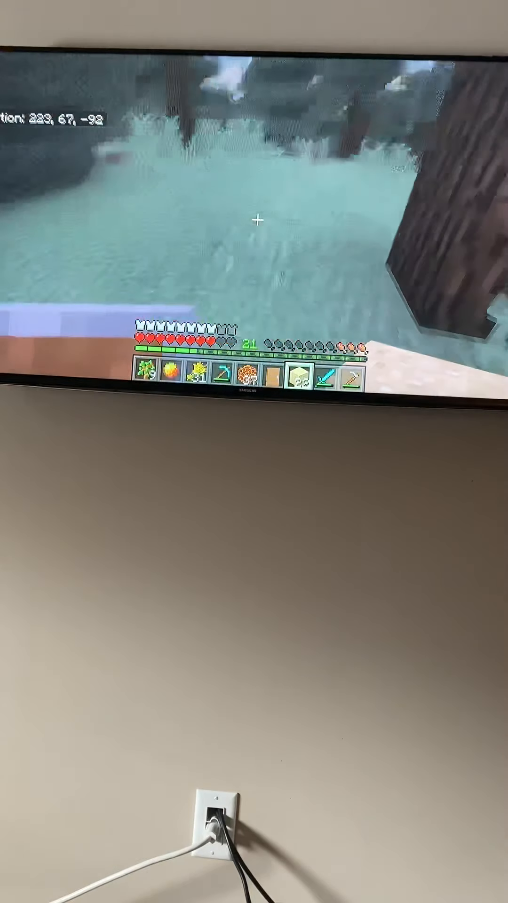
- Post 'Thx' in chat below the soul sand requests
key("e")
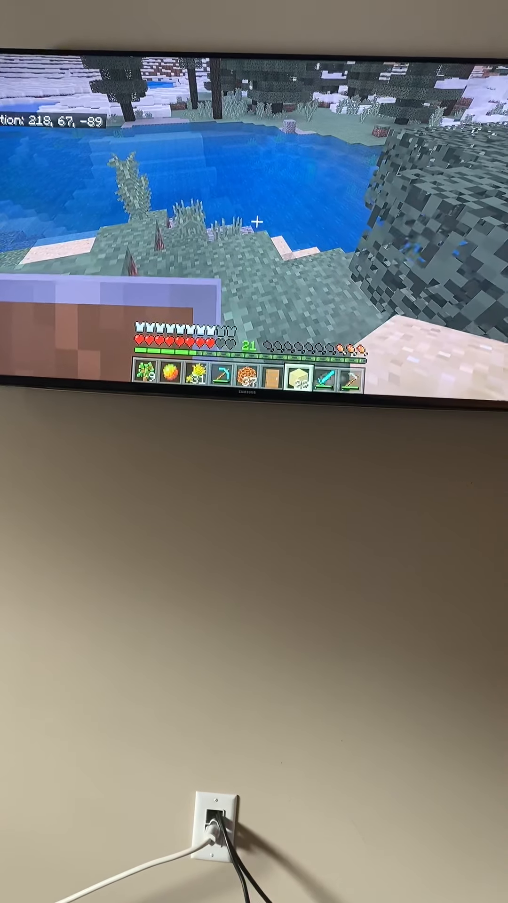
type("Thx")
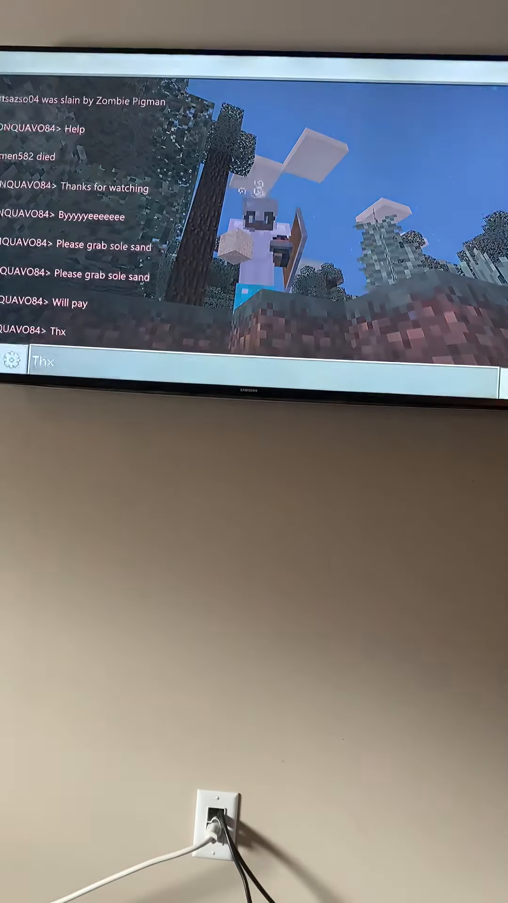